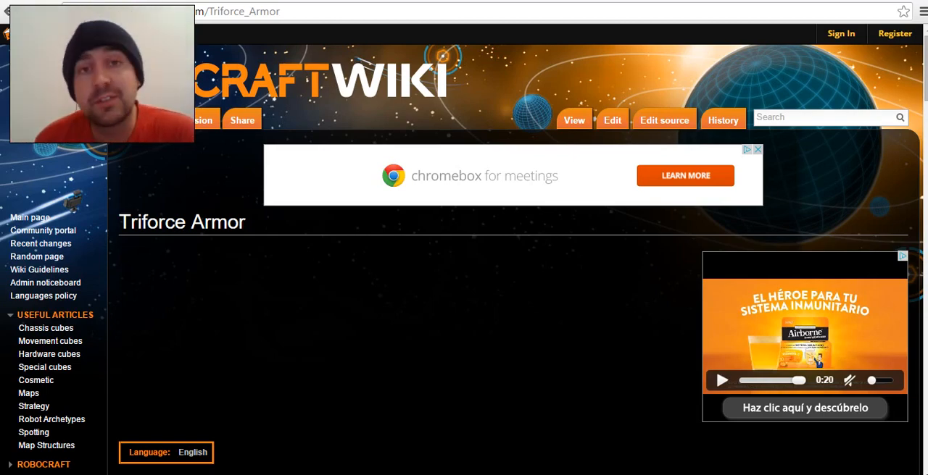
Scroll through the contents list, Basics and Side Note down to the Normal armor section.
scroll(down, 3)
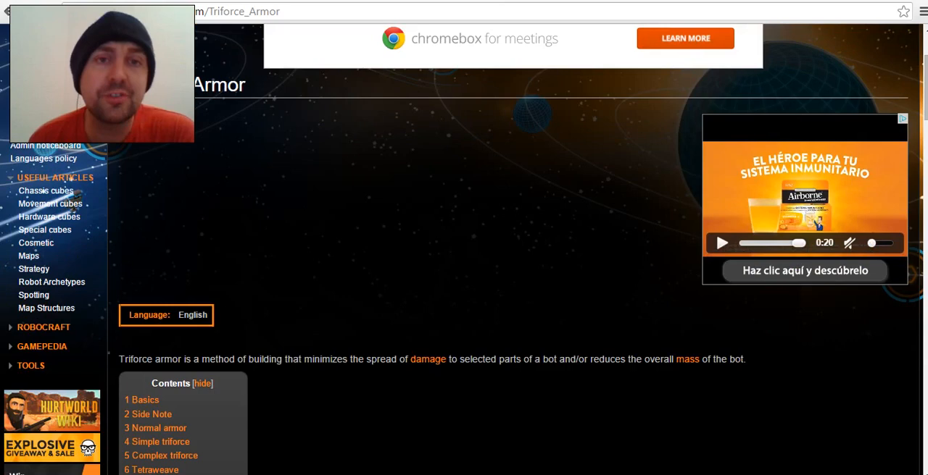
scroll(down, 3)
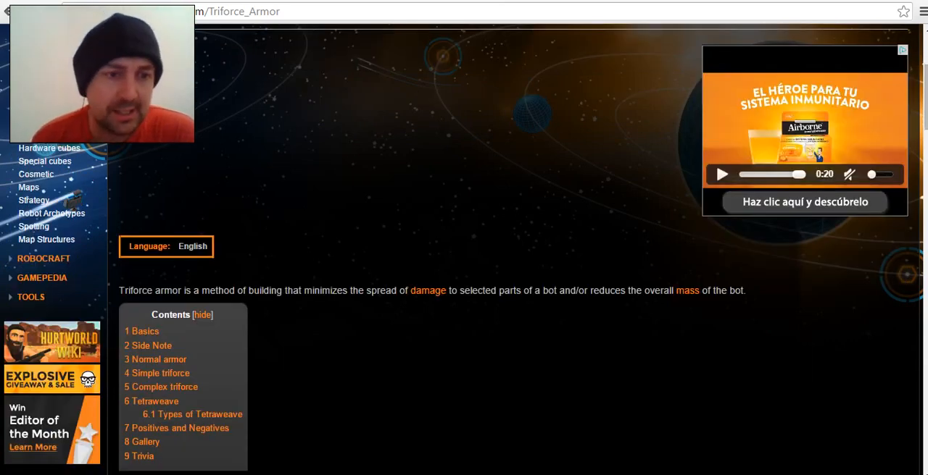
scroll(down, 3)
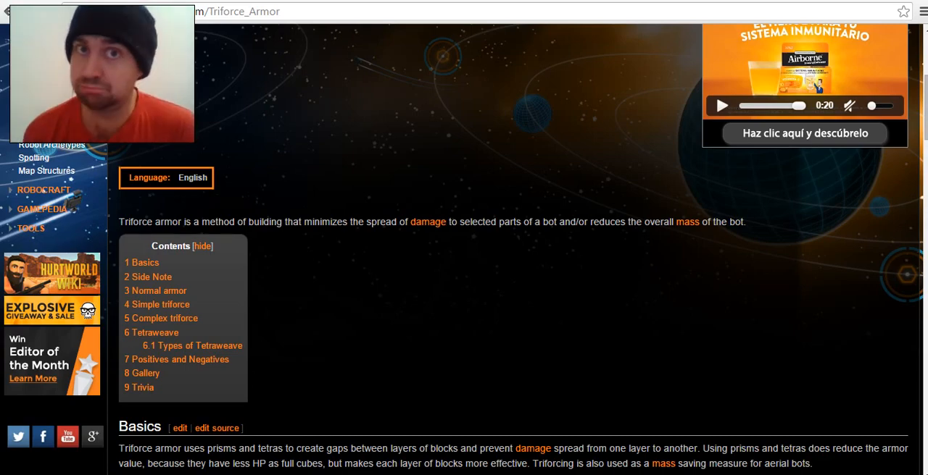
scroll(down, 3)
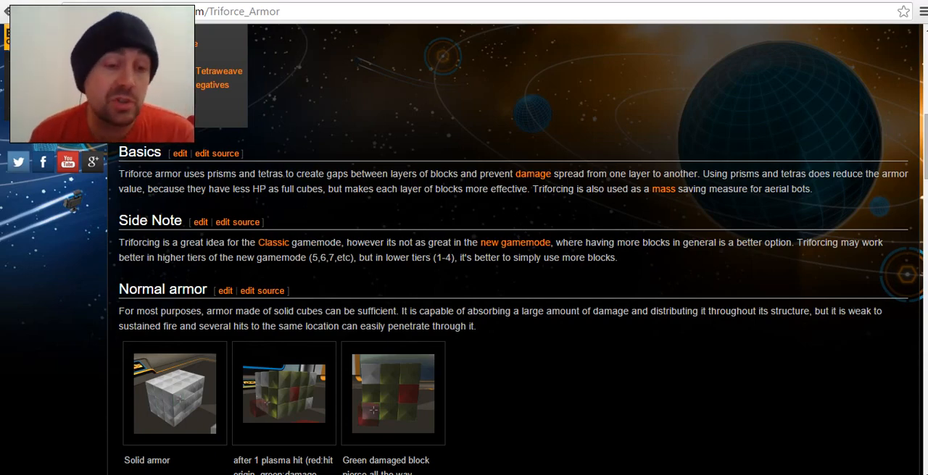
Scroll the Normal armor damage-spread pictures fully into view, with Simple triforce starting below.
scroll(down, 3)
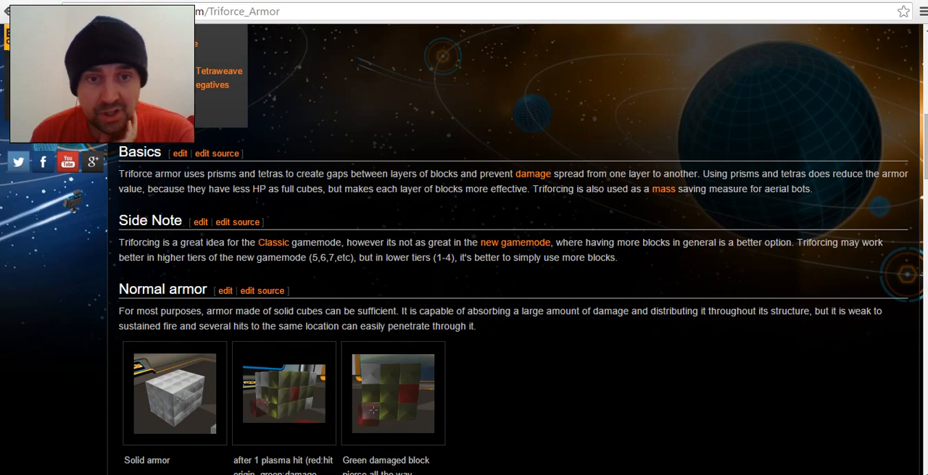
mouse_move(515, 242)
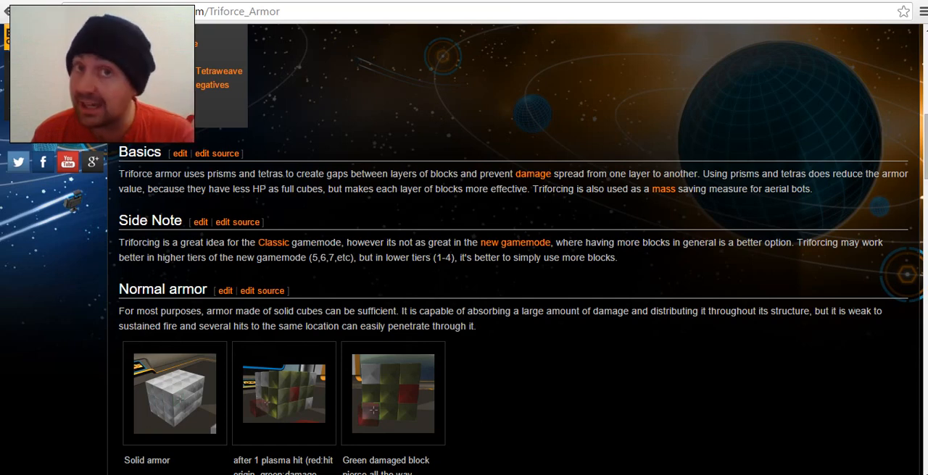
scroll(down, 3)
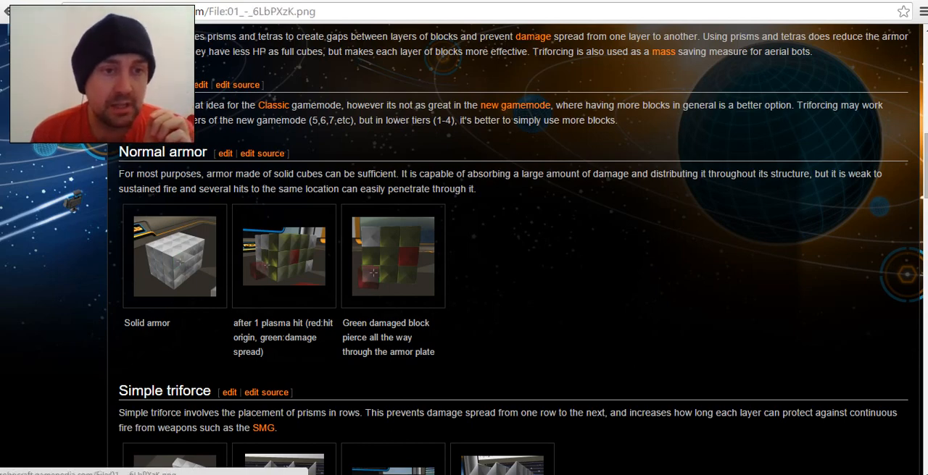
Return to the article and view the second Normal armor screenshot's file page.
click(174, 256)
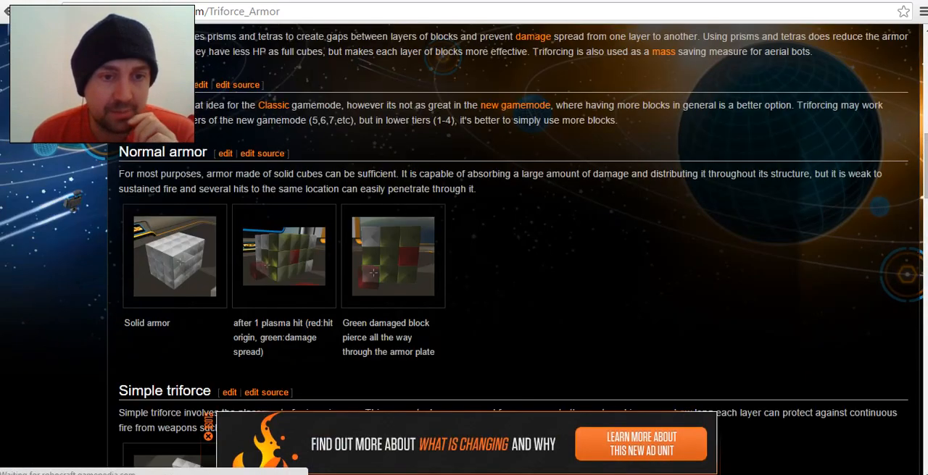
click(393, 255)
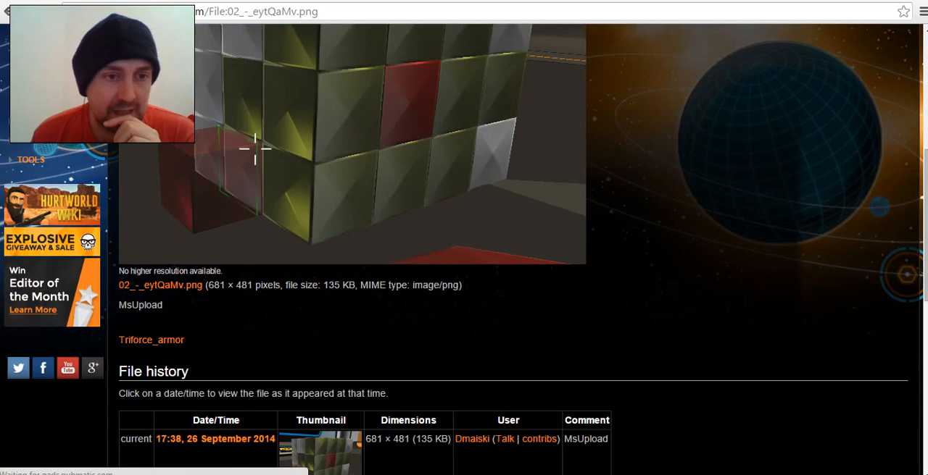
scroll(down, 3)
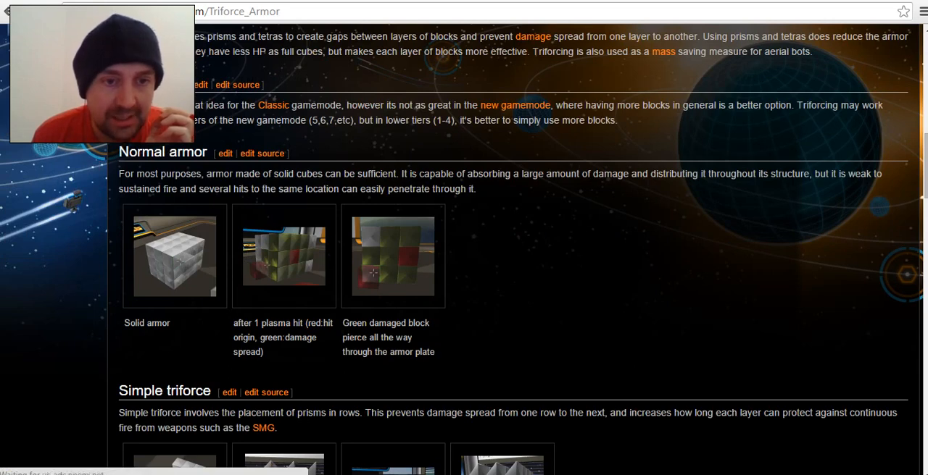
View the 02 - eytQaMv.png file page and scroll through its image details.
click(393, 255)
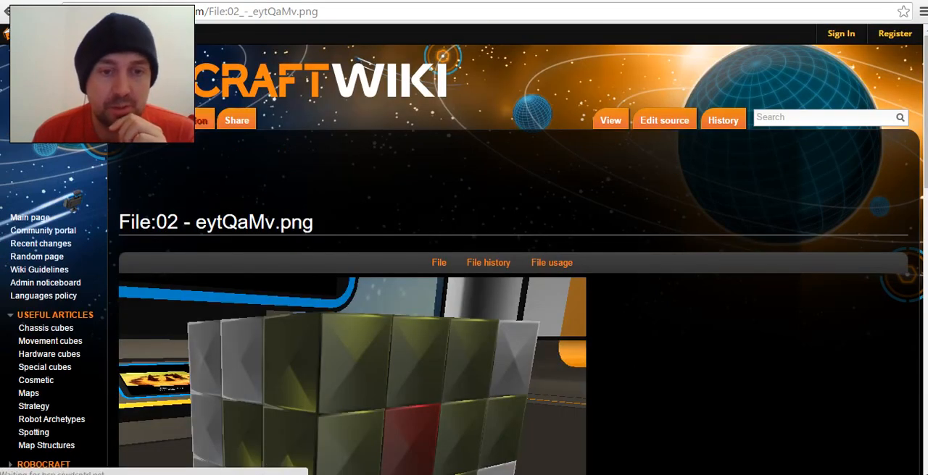
scroll(down, 3)
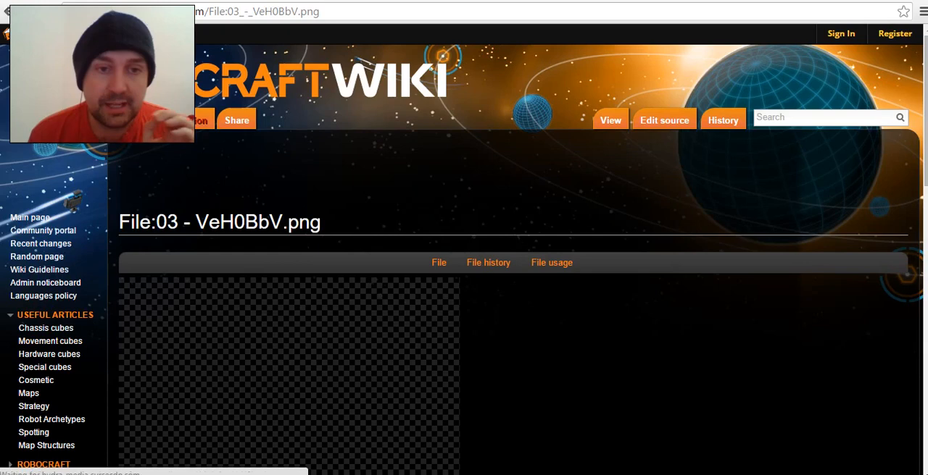
scroll(down, 3)
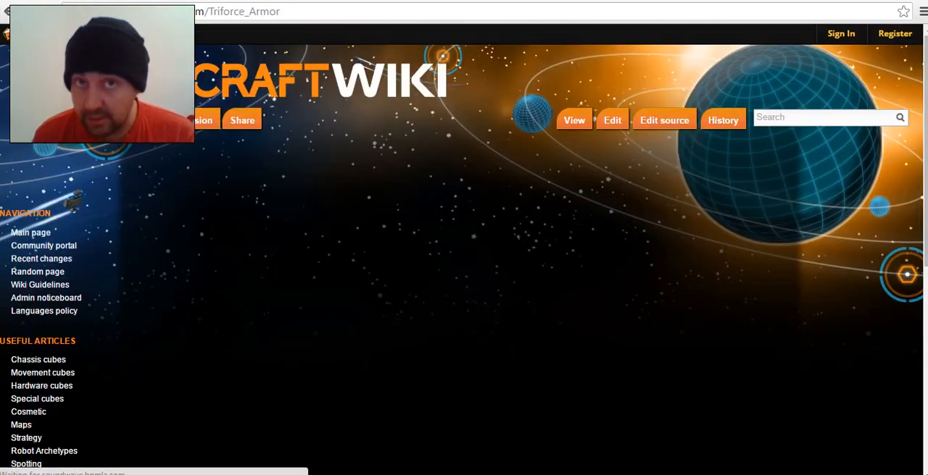
Scroll past the Simple triforce gallery toward the Complex triforce section.
scroll(down, 3)
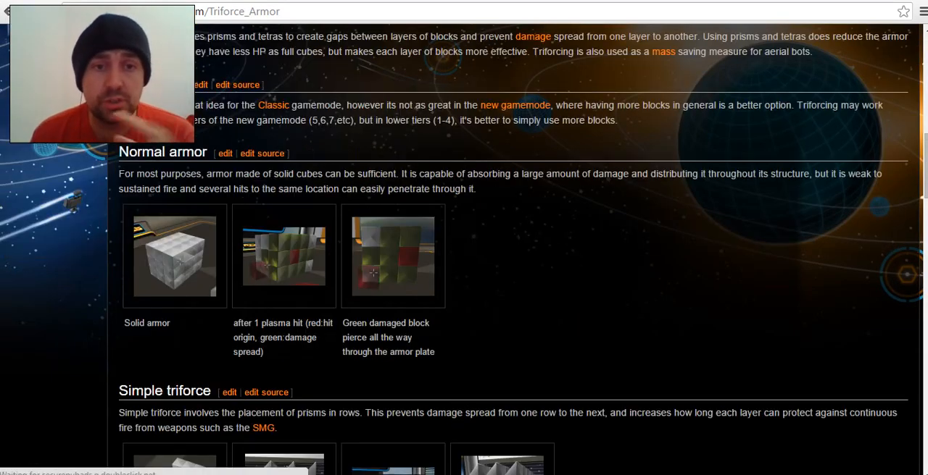
scroll(down, 3)
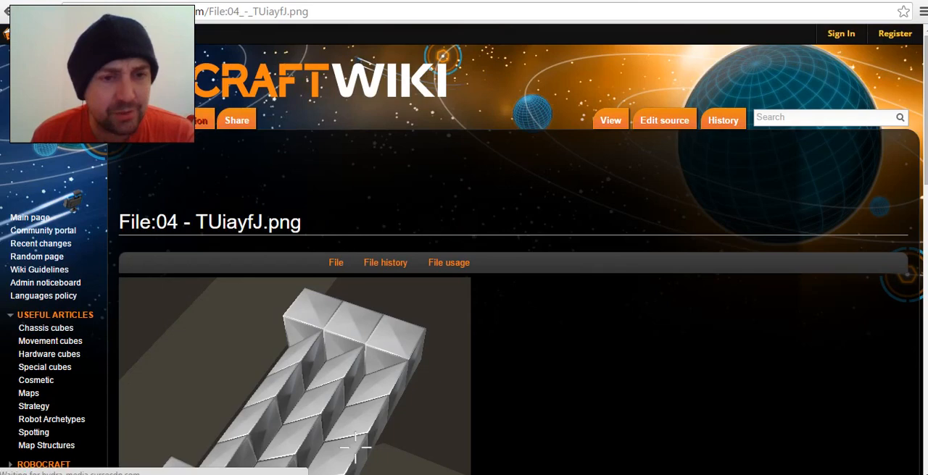
scroll(down, 3)
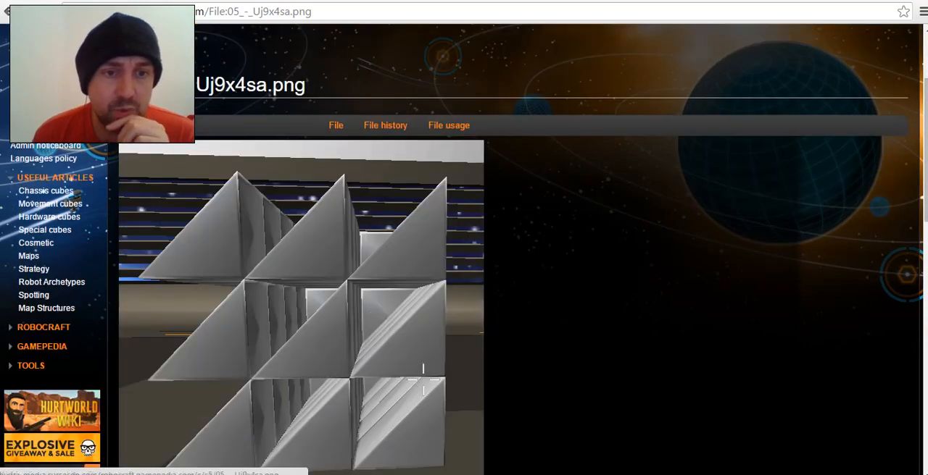
scroll(down, 3)
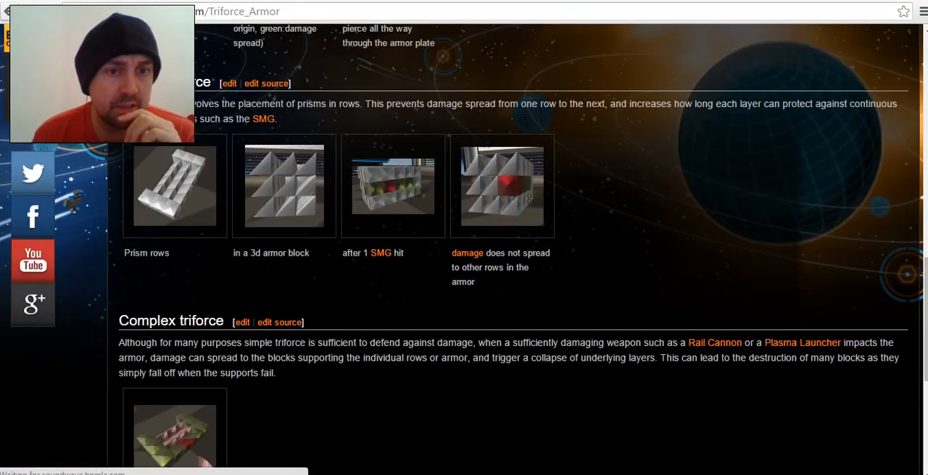
Scroll back over the Simple triforce screenshots, then down to the Complex triforce screenshot.
scroll(up, 3)
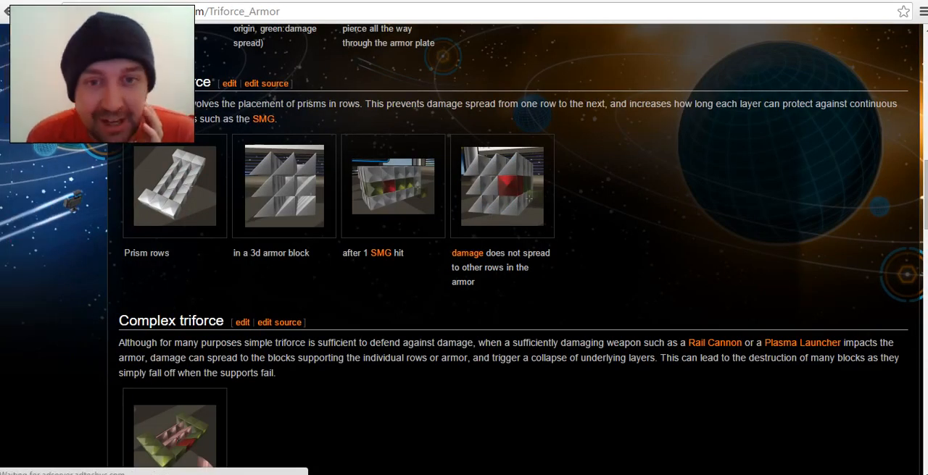
scroll(up, 3)
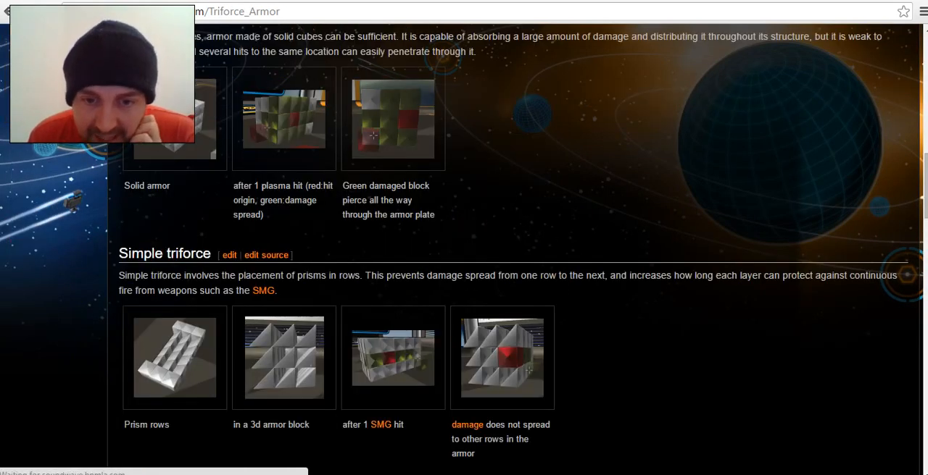
scroll(down, 3)
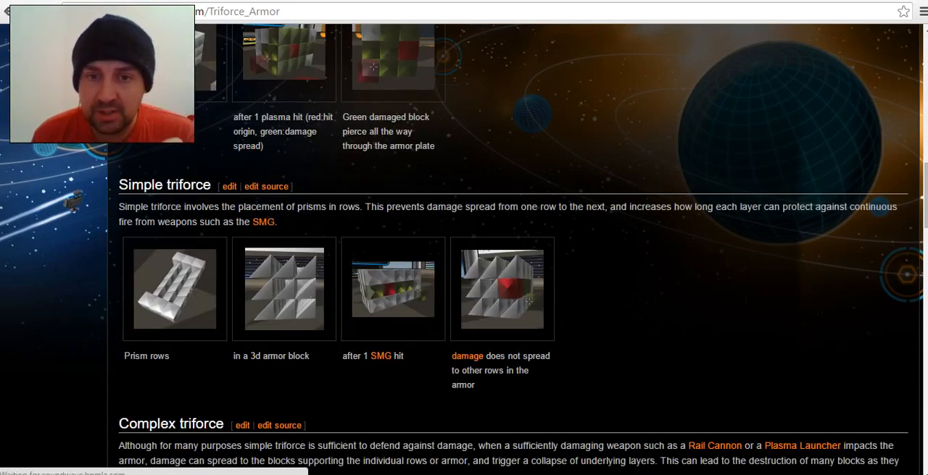
scroll(down, 3)
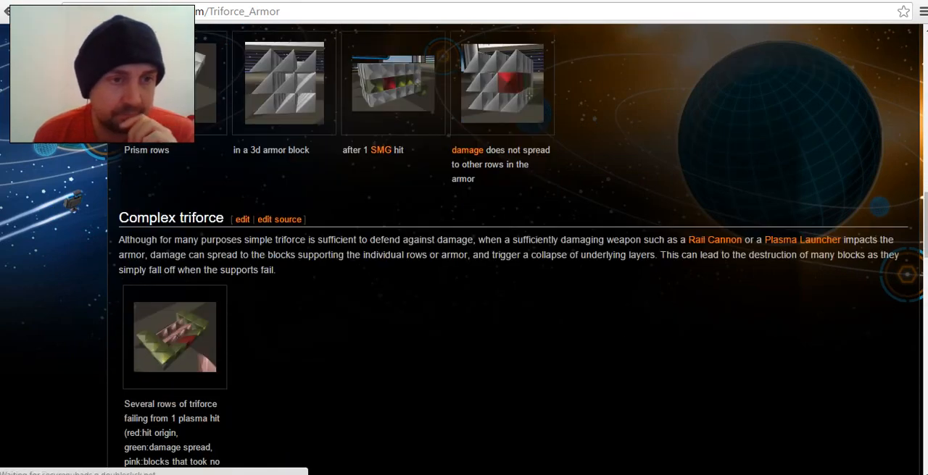
Scroll to show the Complex triforce plasma-hit caption and the paragraph on circumventing collapse.
scroll(down, 3)
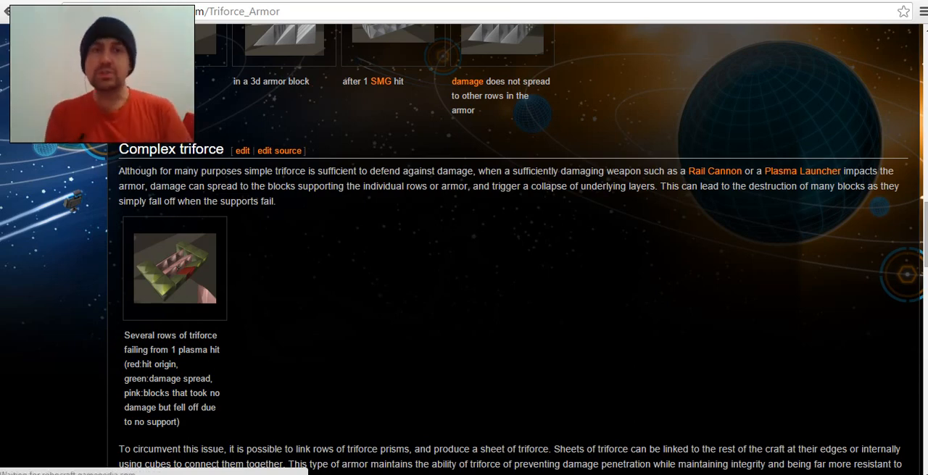
View the File:08 - P6EYP1R.png complex triforce screenshot full size, then continue to Tetraweave.
click(174, 268)
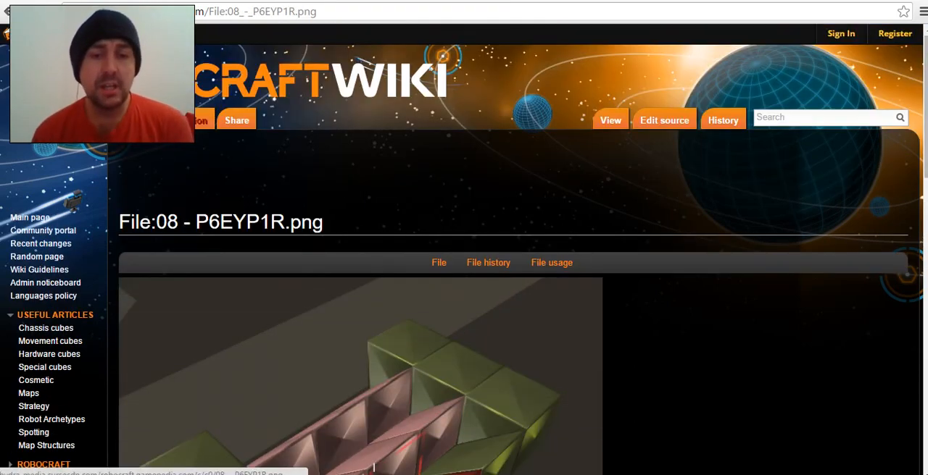
scroll(down, 3)
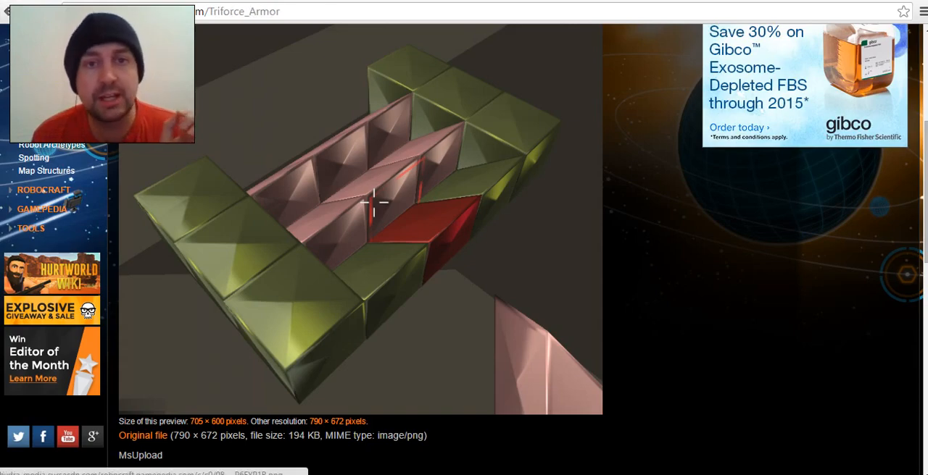
scroll(down, 3)
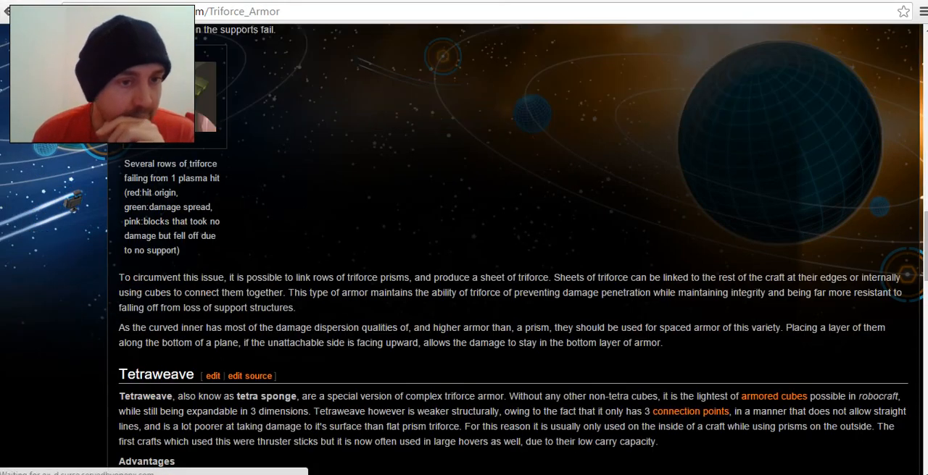
Scroll through the Tetraweave description and Advantages list to its Disadvantages list.
scroll(up, 3)
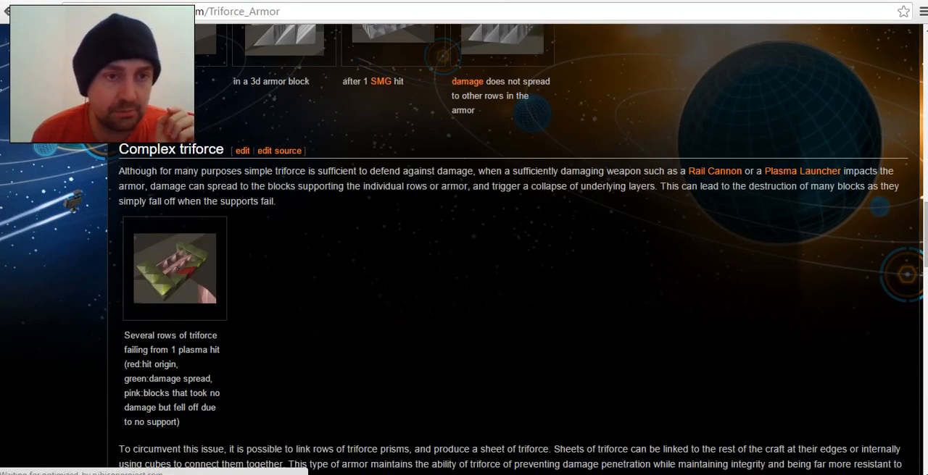
scroll(down, 3)
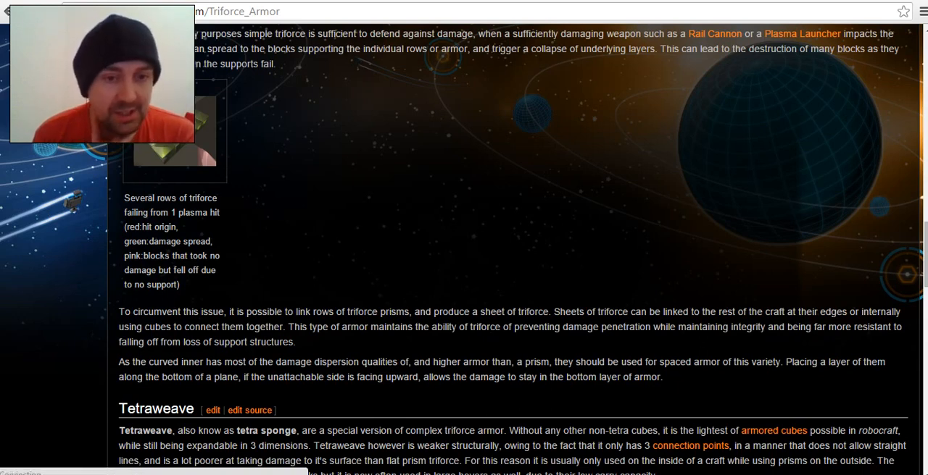
scroll(down, 3)
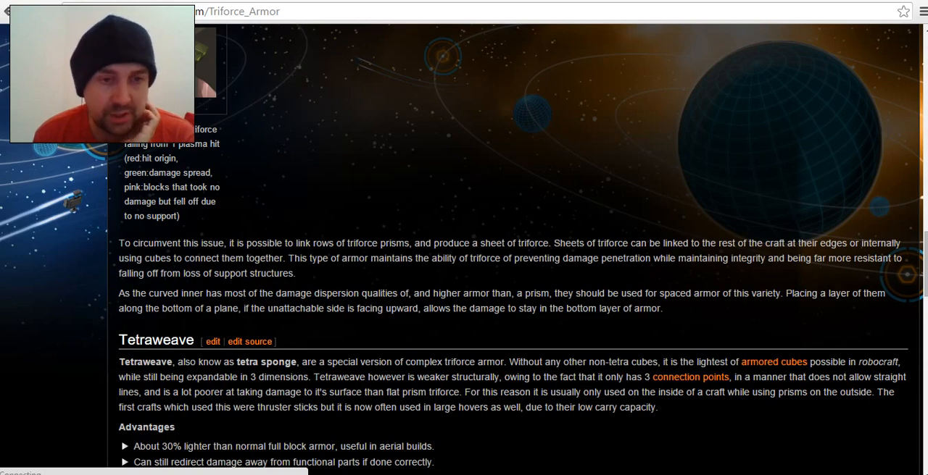
scroll(down, 3)
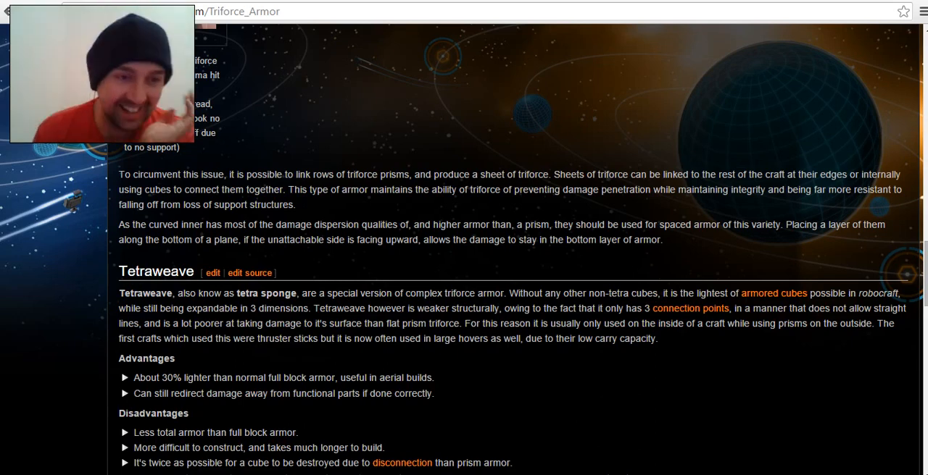
scroll(down, 3)
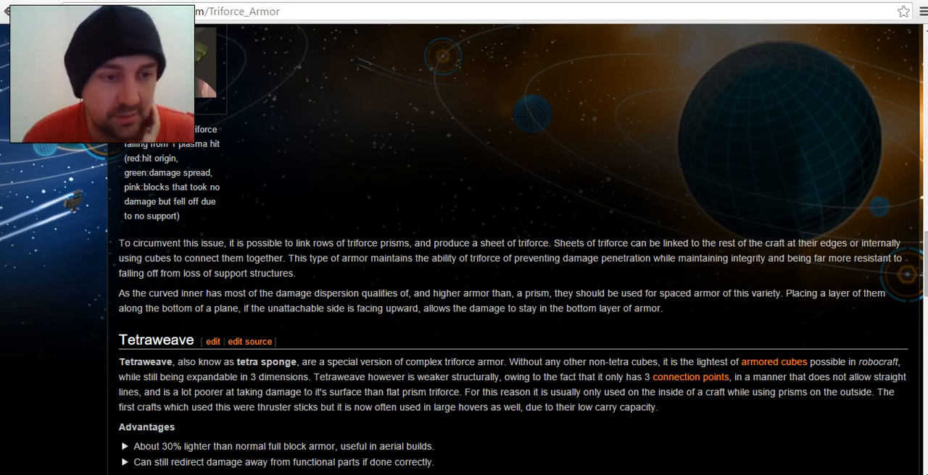
Scroll to the full Tetraweave Disadvantages list and the Types of Tetraweave heading.
scroll(down, 3)
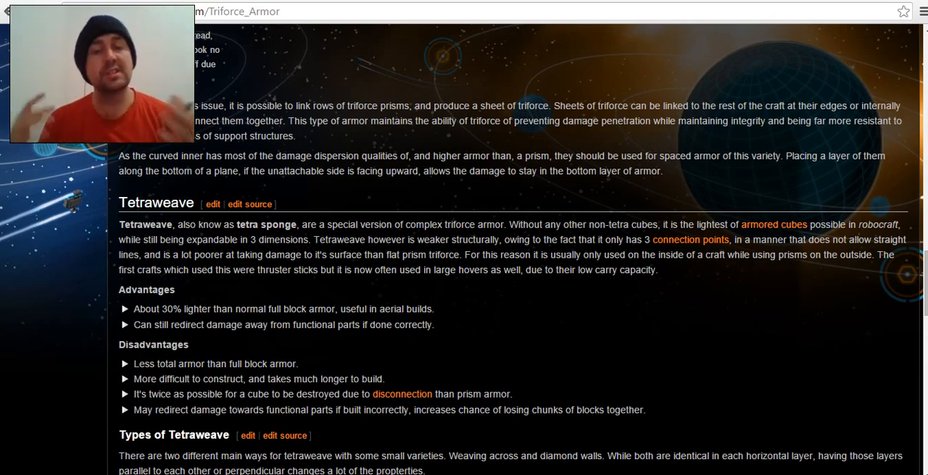
Scroll through Types of Tetraweave and view the Tetraweave across screenshot's file page.
scroll(down, 3)
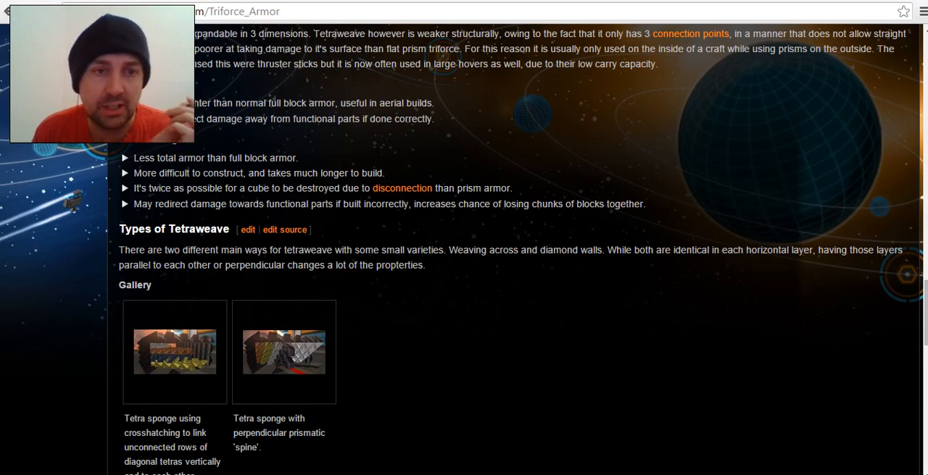
scroll(down, 3)
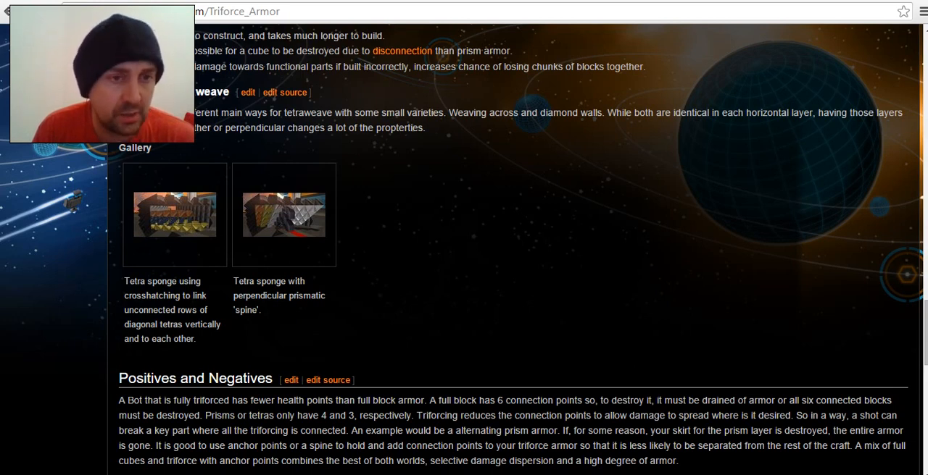
click(174, 215)
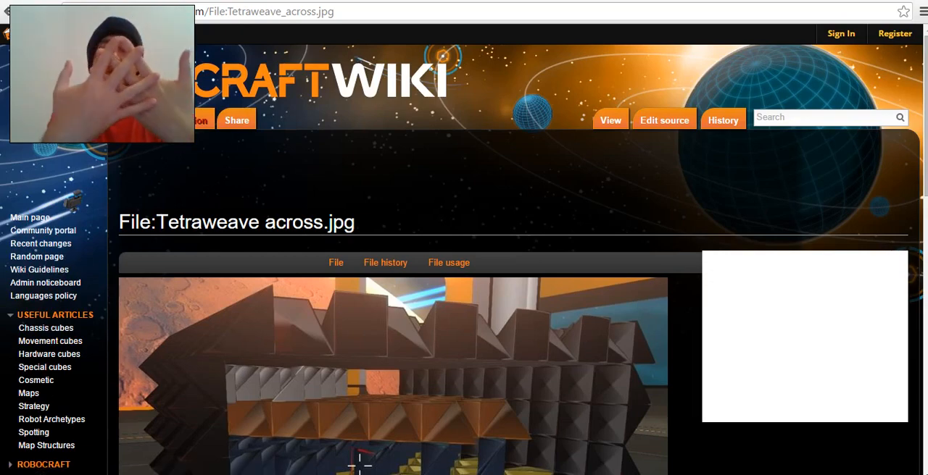
Scroll the article to the Positives and Negatives section and its four-image gallery.
scroll(down, 3)
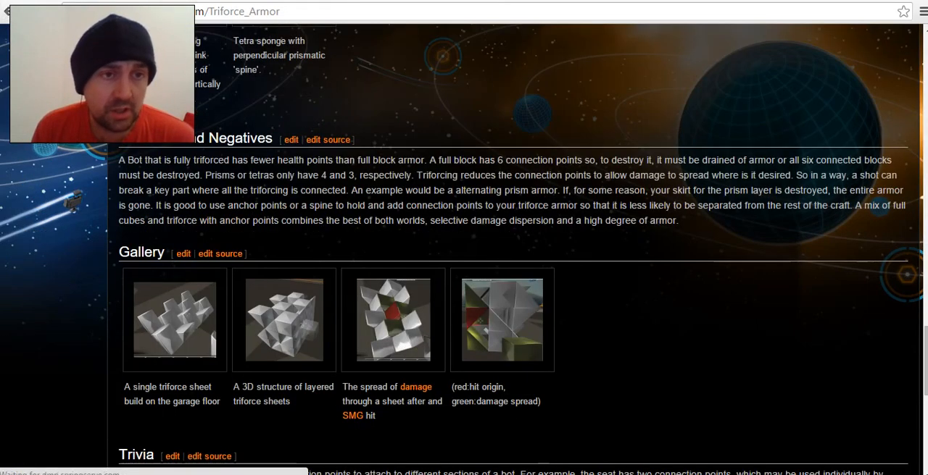
scroll(up, 3)
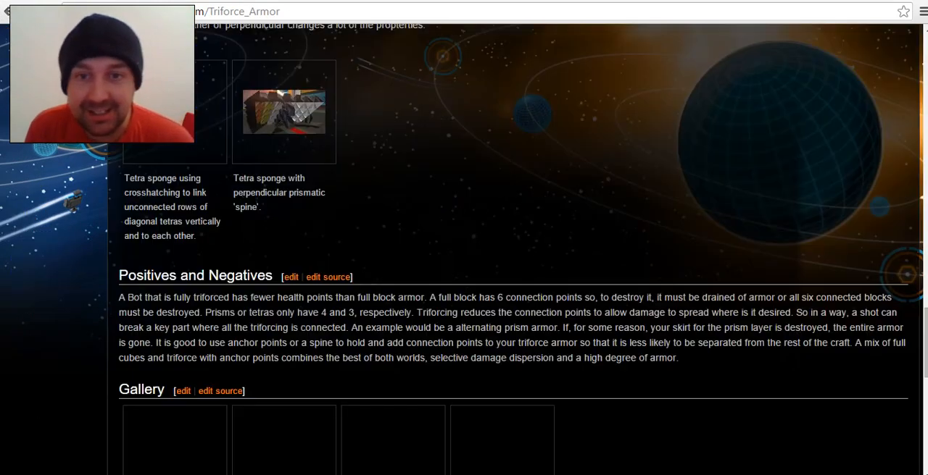
scroll(down, 3)
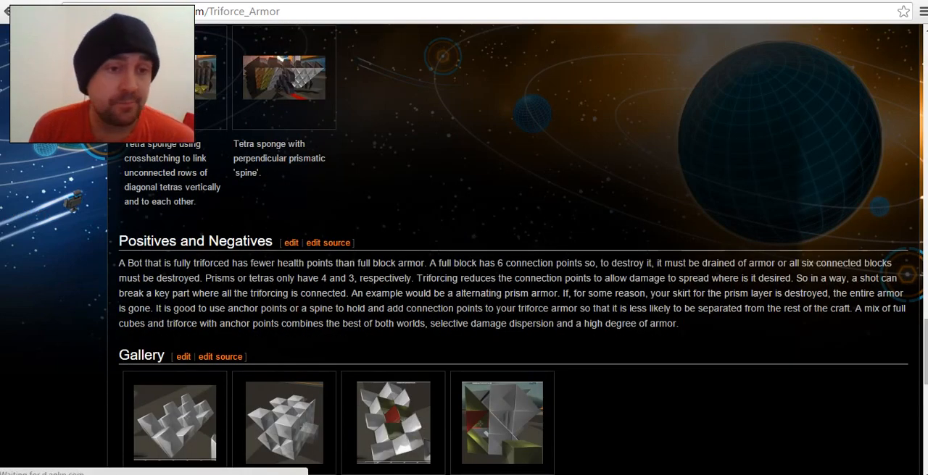
scroll(down, 3)
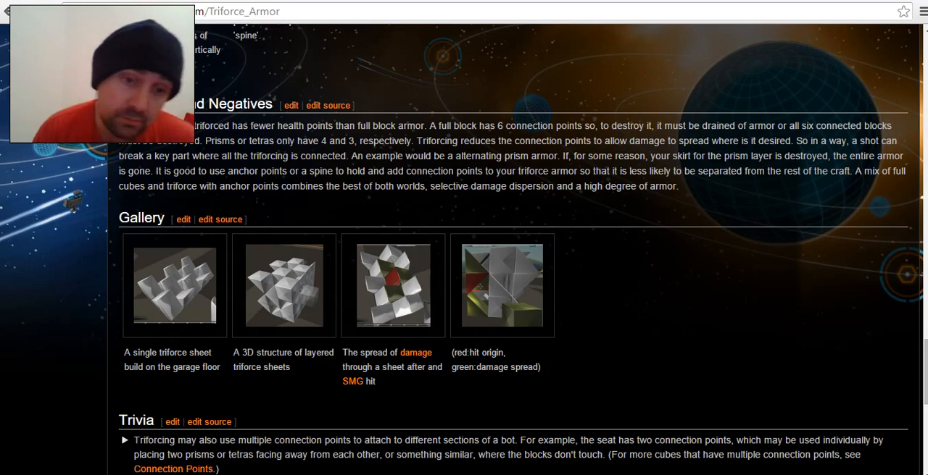
Scroll down to the Gallery and reach the 10 - AVZNaVd.png screenshot's file page.
scroll(down, 3)
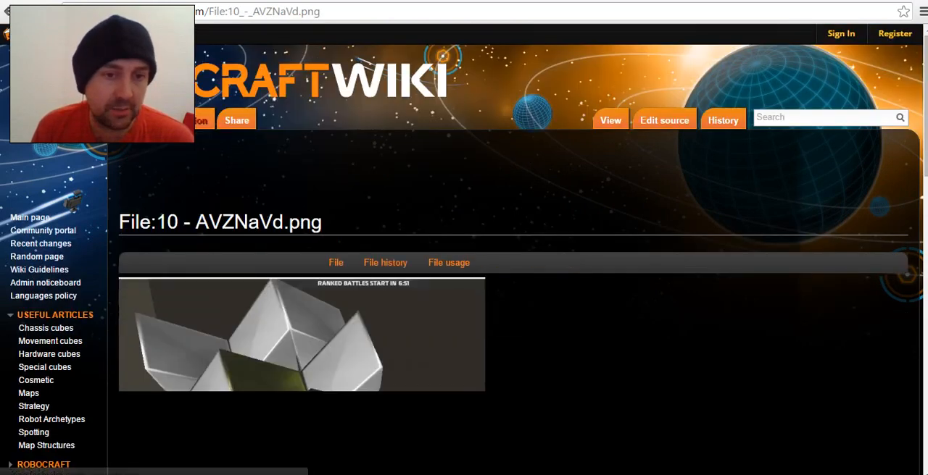
Scroll through the 12 - zqBO25h.png file page and back down to the article's Gallery section.
scroll(down, 3)
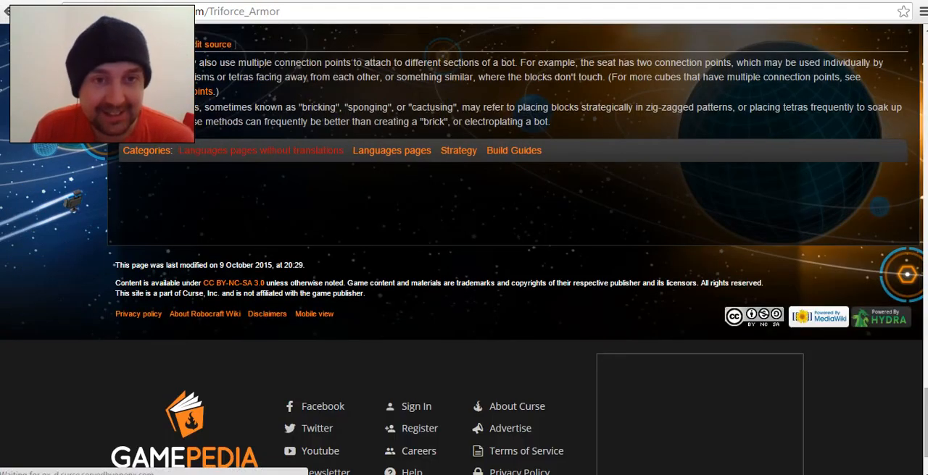
scroll(up, 3)
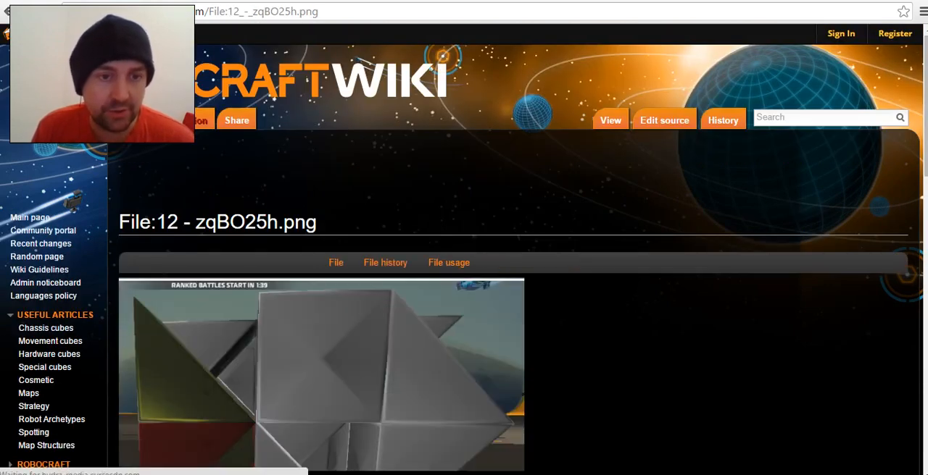
scroll(down, 3)
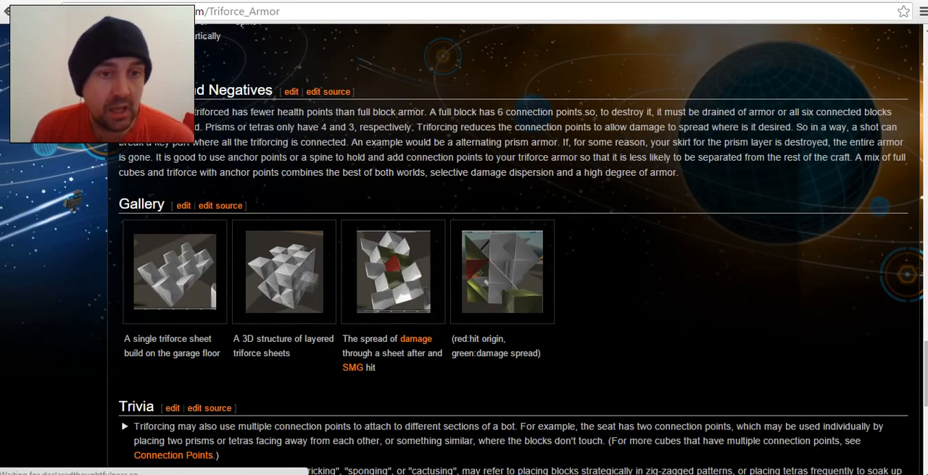
scroll(down, 3)
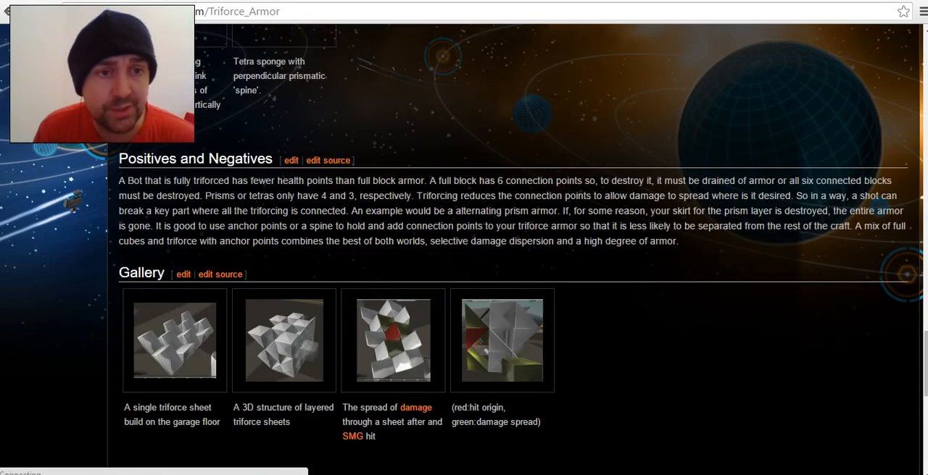
scroll(down, 3)
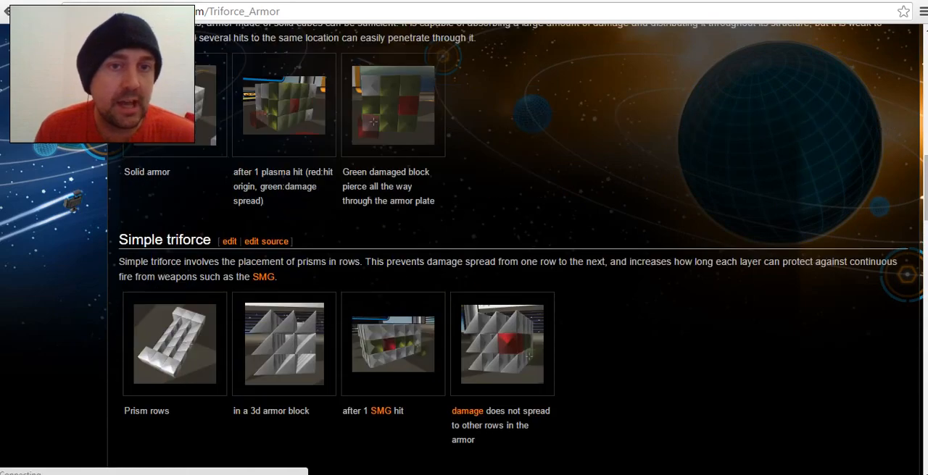
Scroll down the article from the top past the contents and Tetraweave to the Simple triforce section.
scroll(down, 3)
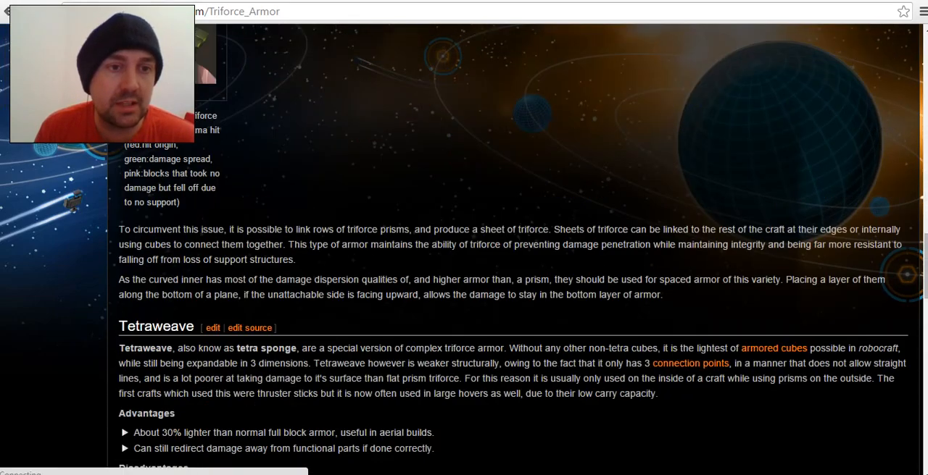
scroll(down, 3)
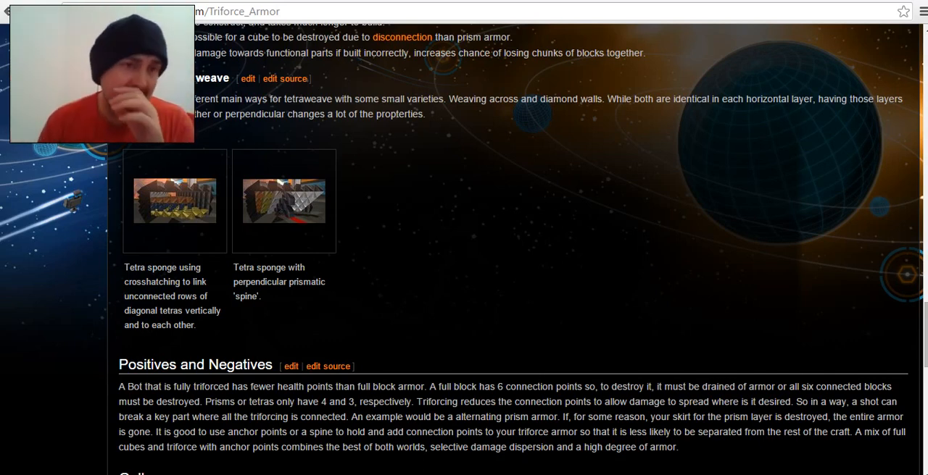
scroll(down, 3)
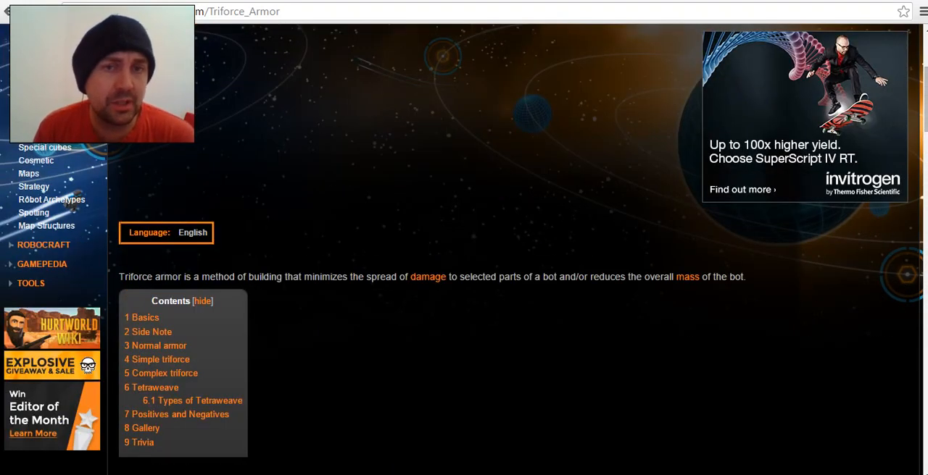
scroll(down, 3)
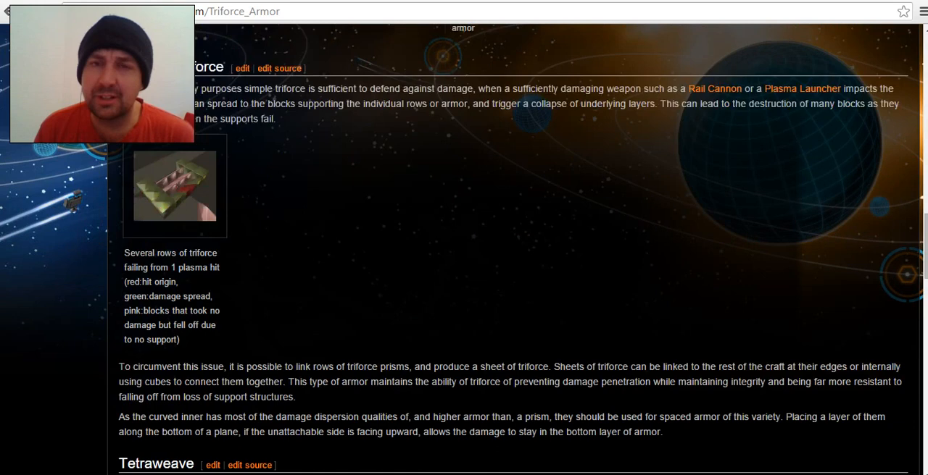
scroll(down, 3)
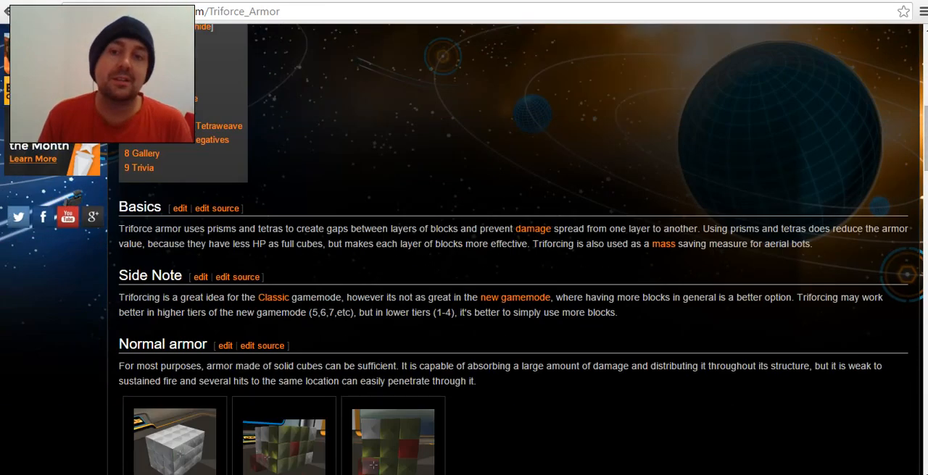
scroll(down, 3)
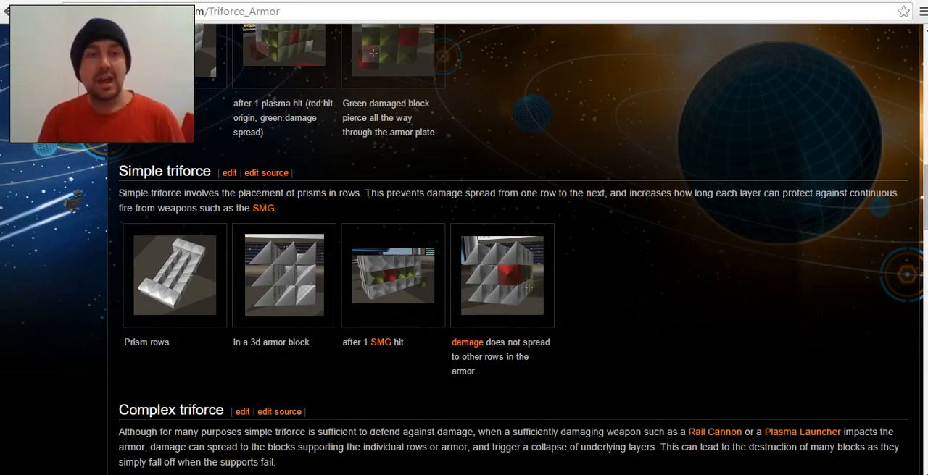